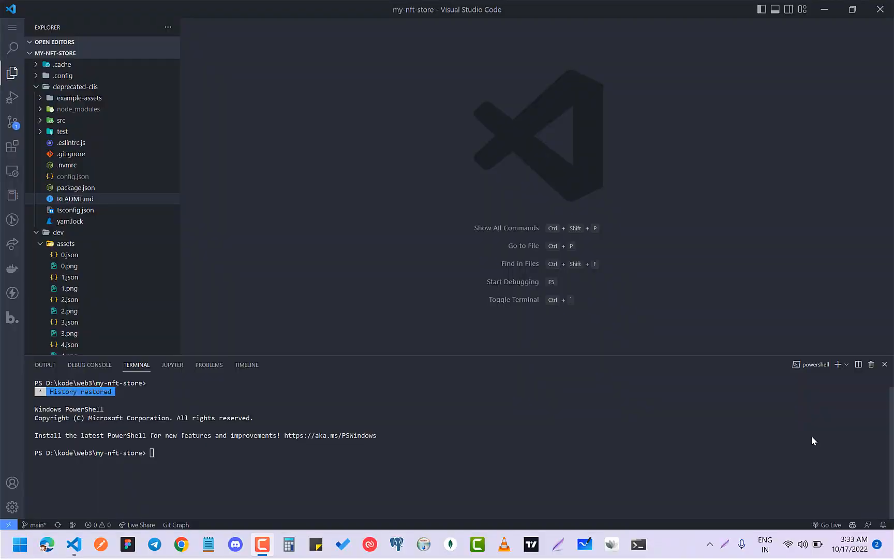
pyautogui.moveTo(432, 319)
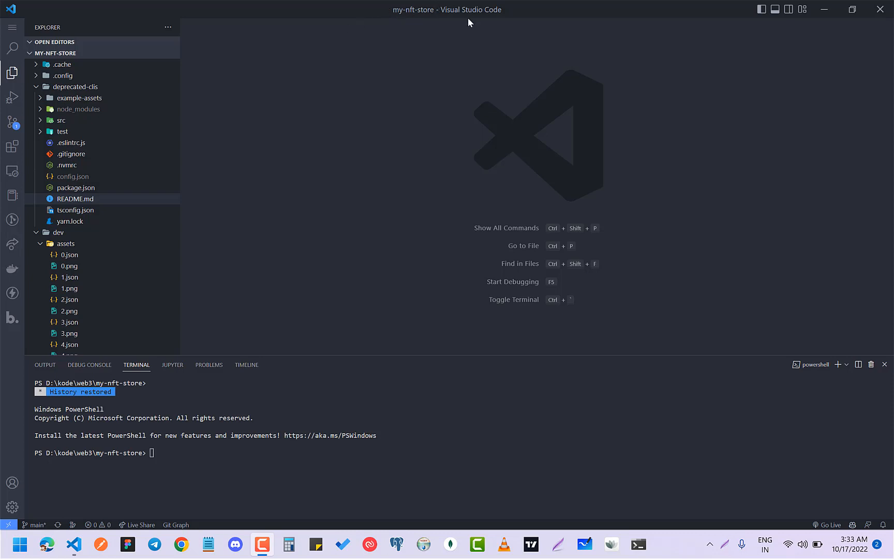
pyautogui.moveTo(307, 485)
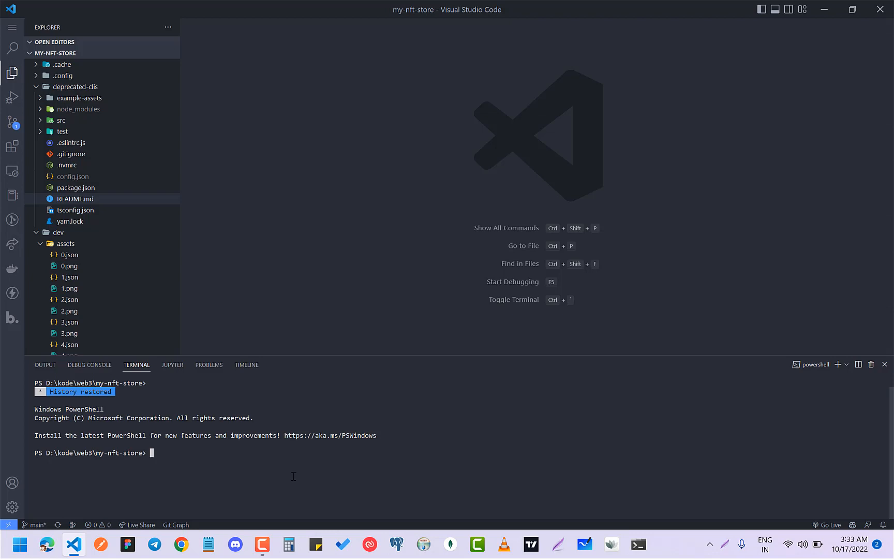
# Run 'solana balance', which reports the wallet holds 1.962917225 SOL.
pyautogui.write('sol')
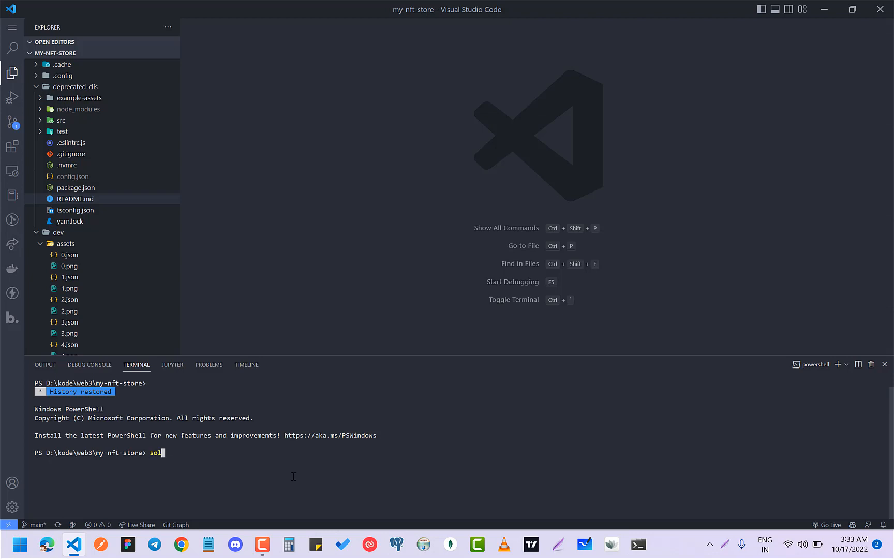
pyautogui.write('ana bala')
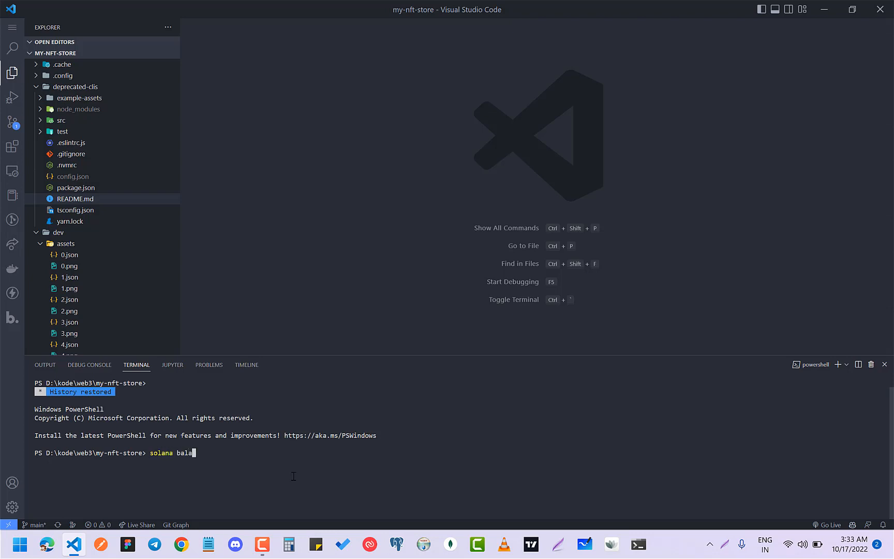
pyautogui.press('Return')
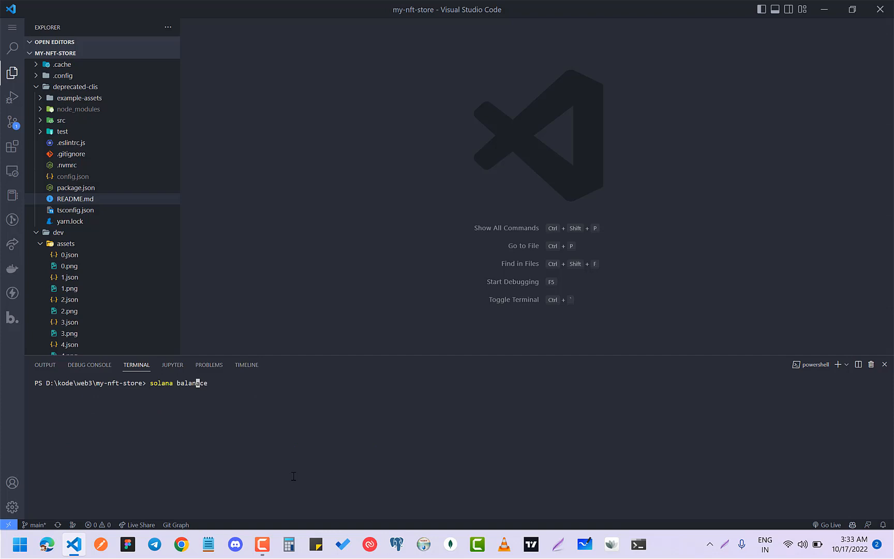
pyautogui.write('c')
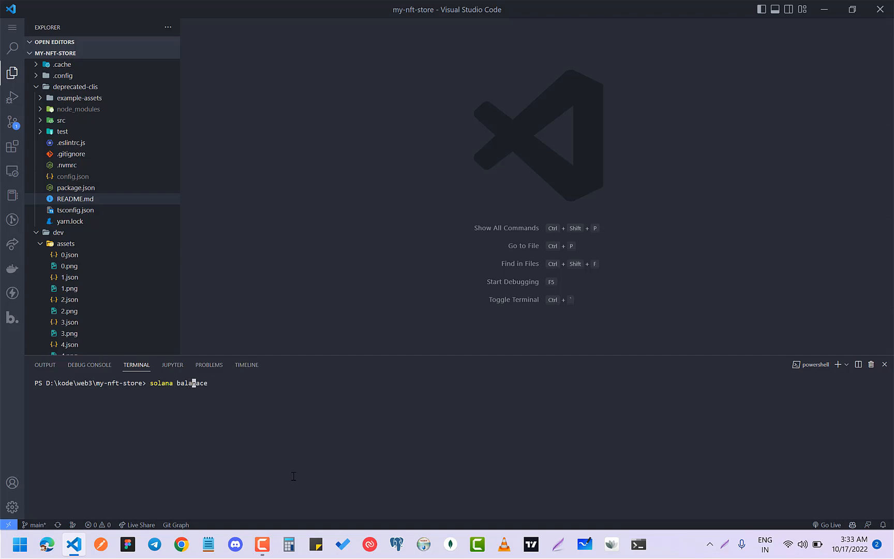
pyautogui.press('Backspace')
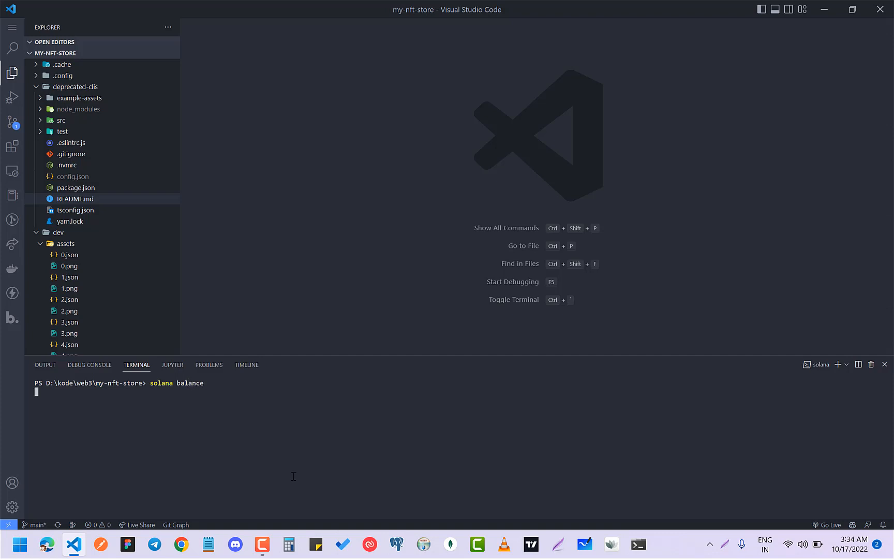
pyautogui.press('Return')
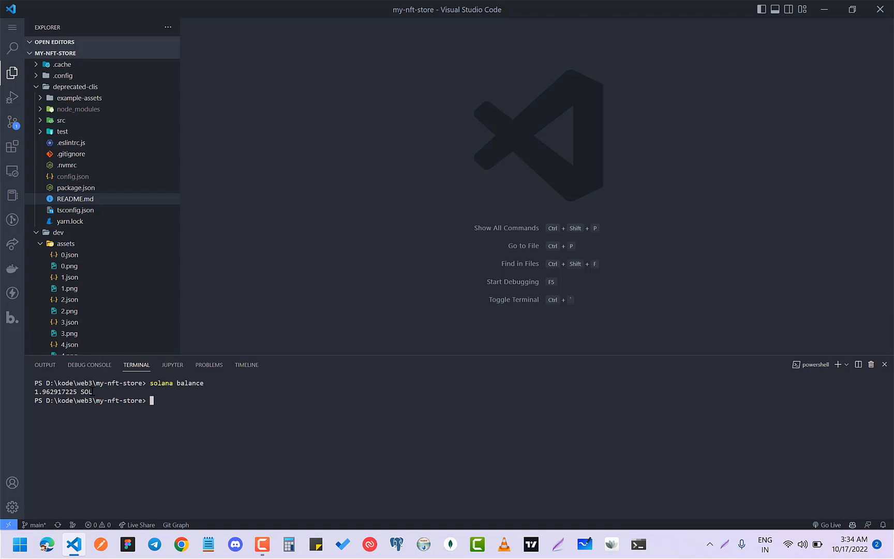
# Run 'solana airdrop 1', which fails with a not-enough-SOL error.
pyautogui.write('solana airdr')
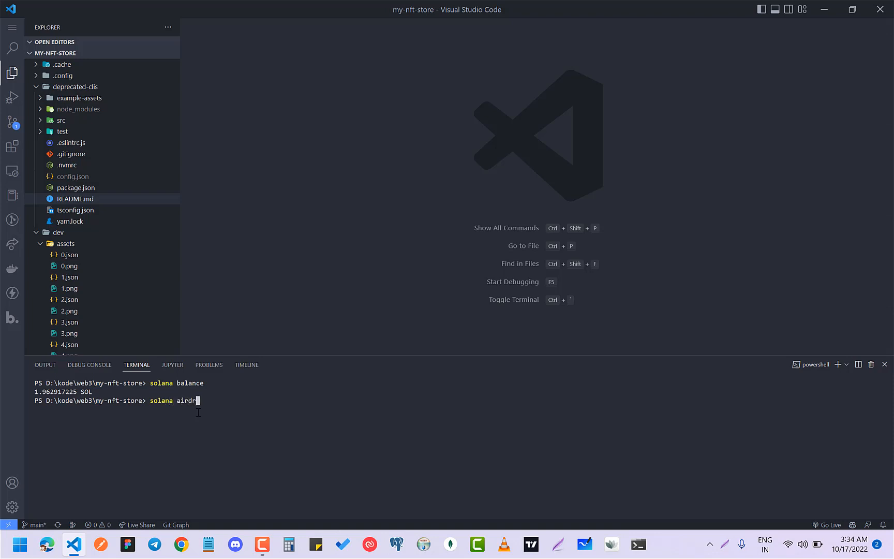
pyautogui.press('Return')
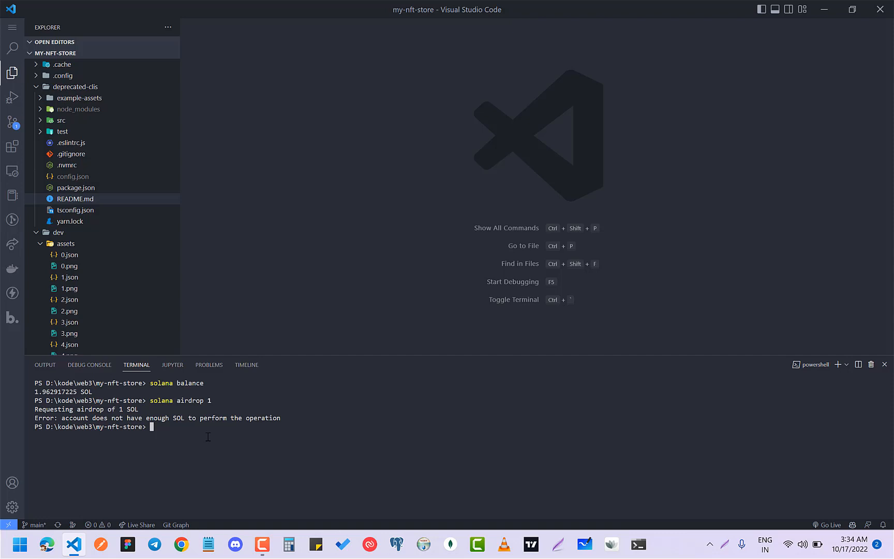
# Print the wallet address and begin an airdrop of 1 SOL to 5P9EJ...WFpq.
pyautogui.write('s')
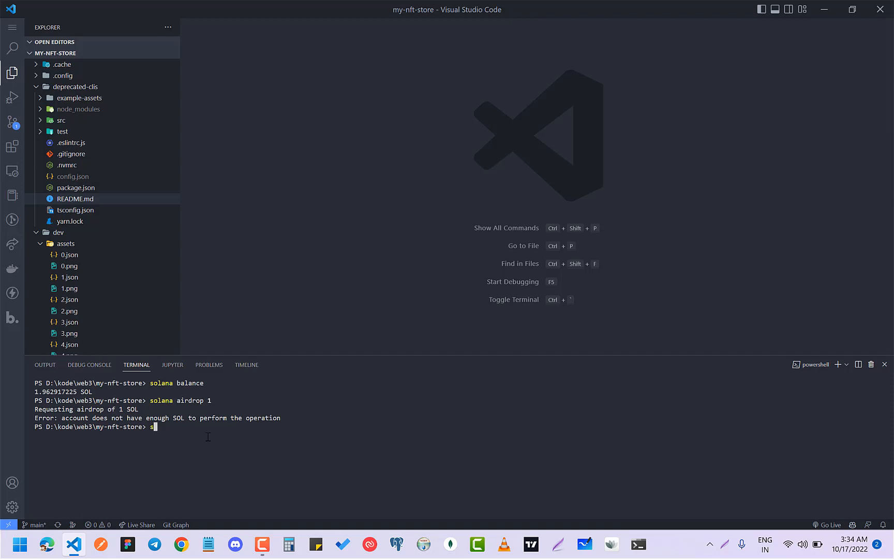
pyautogui.write('olana address')
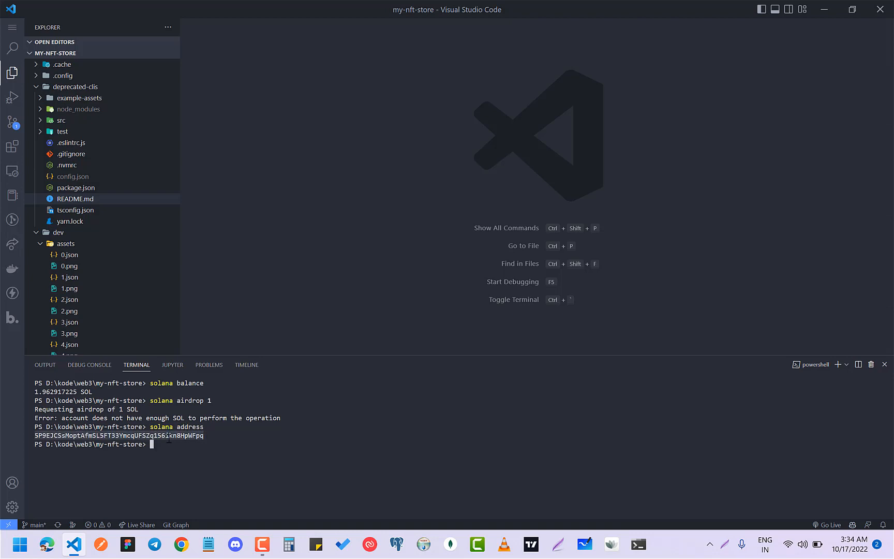
pyautogui.moveTo(237, 446)
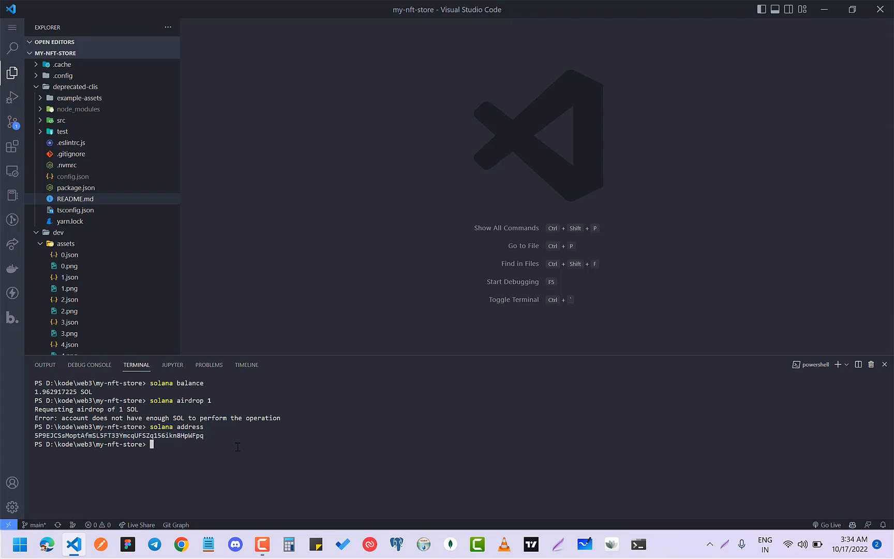
pyautogui.write('solana')
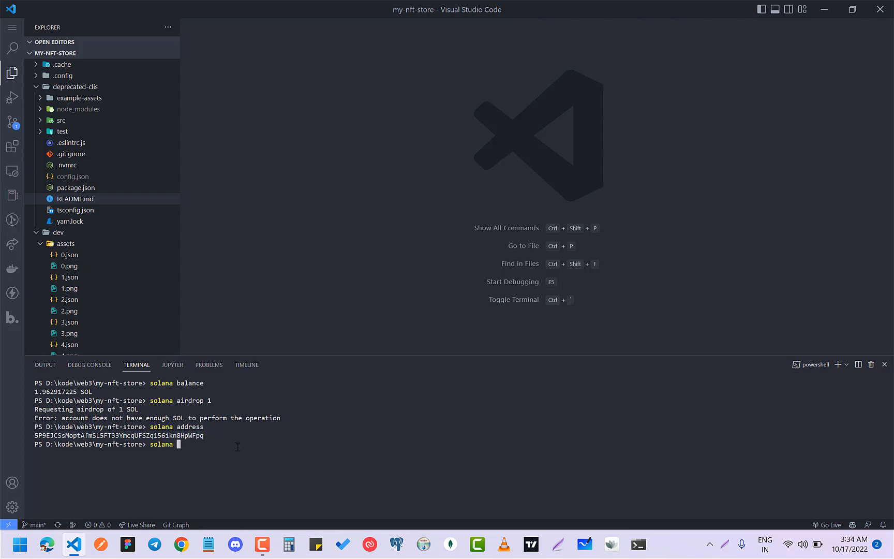
pyautogui.write('airdop')
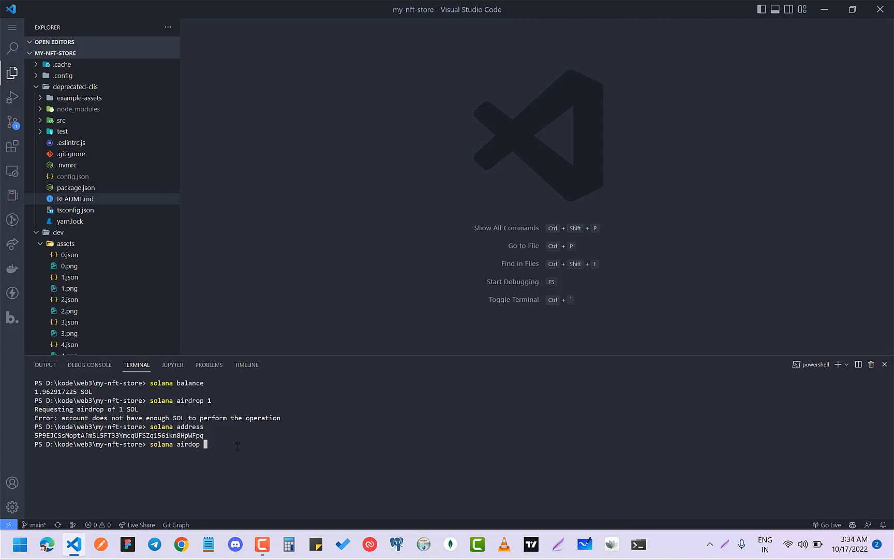
pyautogui.write('1 5P9EJCSsMoptAfmSL5FT33YmcqUFSZq156ikn8HpWFpq d')
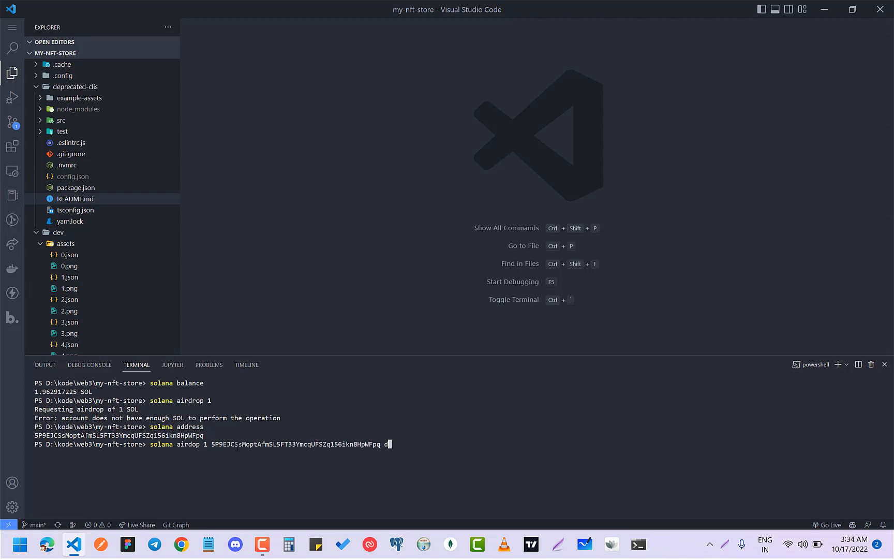
pyautogui.write('evnet --url')
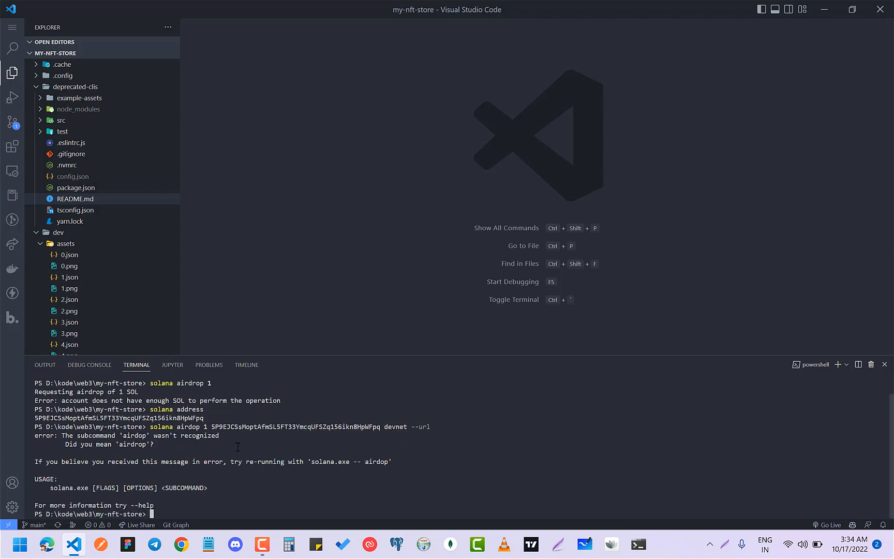
# Attempt the airdrop with trailing 'devnet --url', which is rejected, then retype it with '--url devnet'.
pyautogui.write('solana airdop 1 5P9EJCSsMoptAfmSL5FT33YmcqUFSZq156ikn8HpWFpq devnet --url')
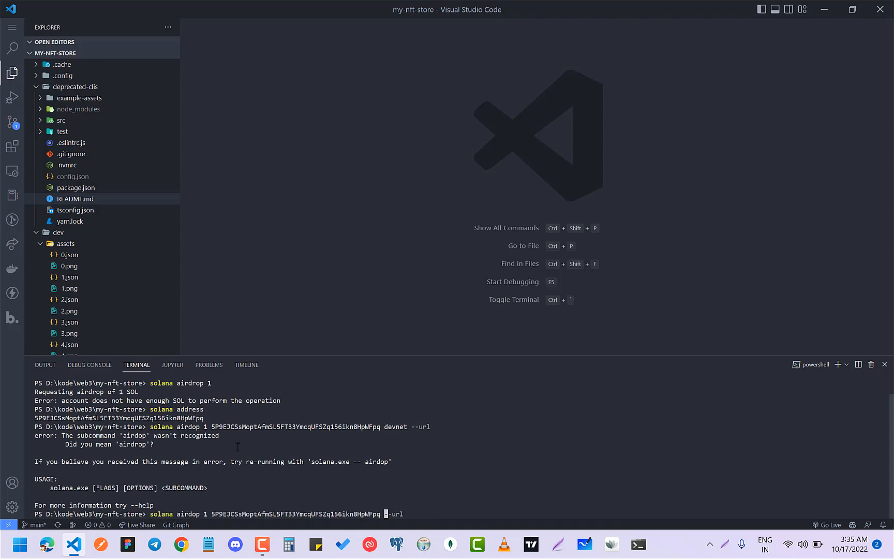
pyautogui.write('d')
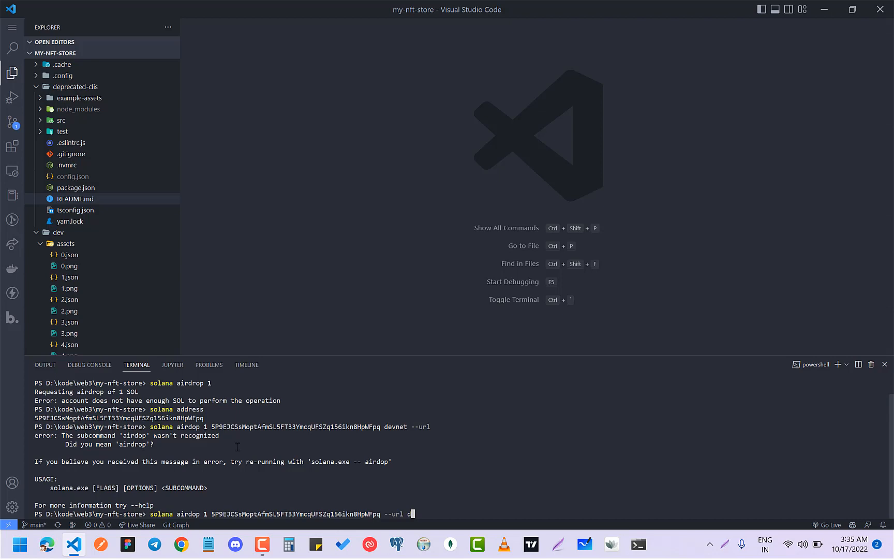
pyautogui.write('devnet')
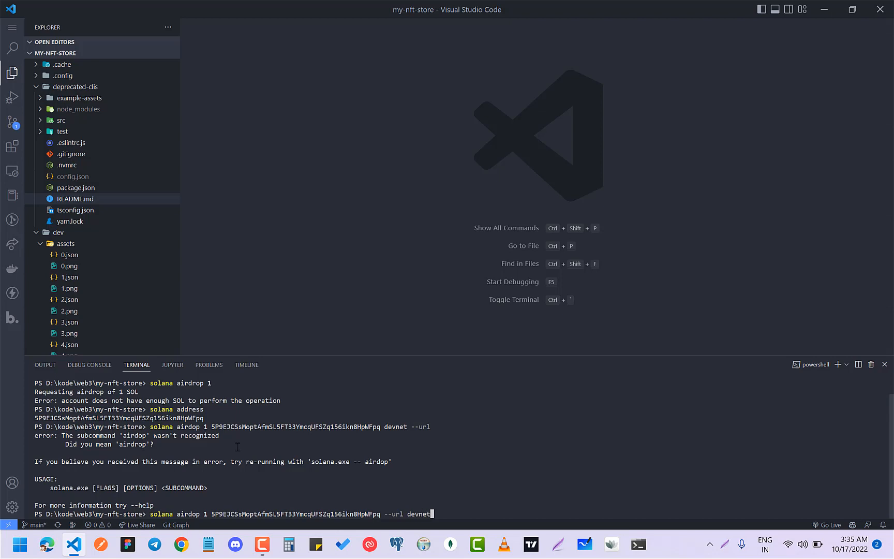
# Run the corrected 'solana airdrop 1 <address> --url devnet', succeeding with balance 2.962917225 SOL.
pyautogui.press('Return')
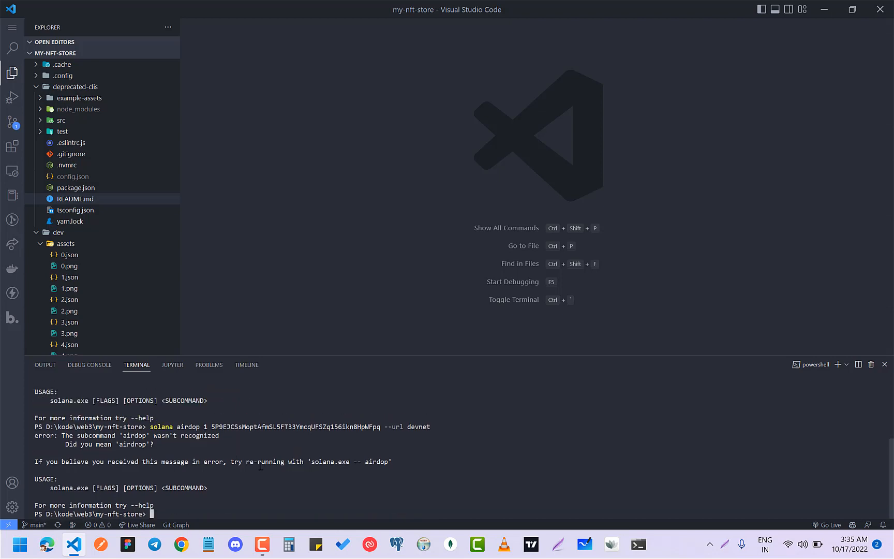
pyautogui.moveTo(299, 497)
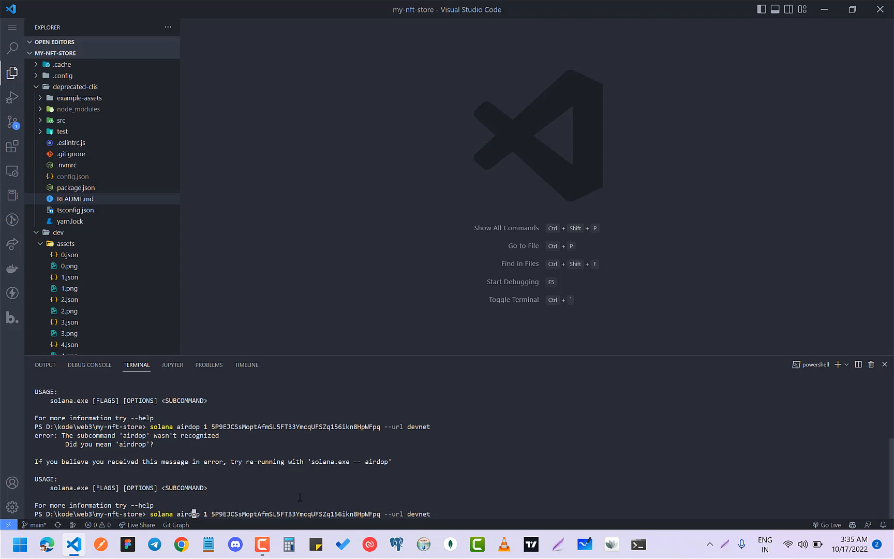
pyautogui.write('r')
pyautogui.press('Return')
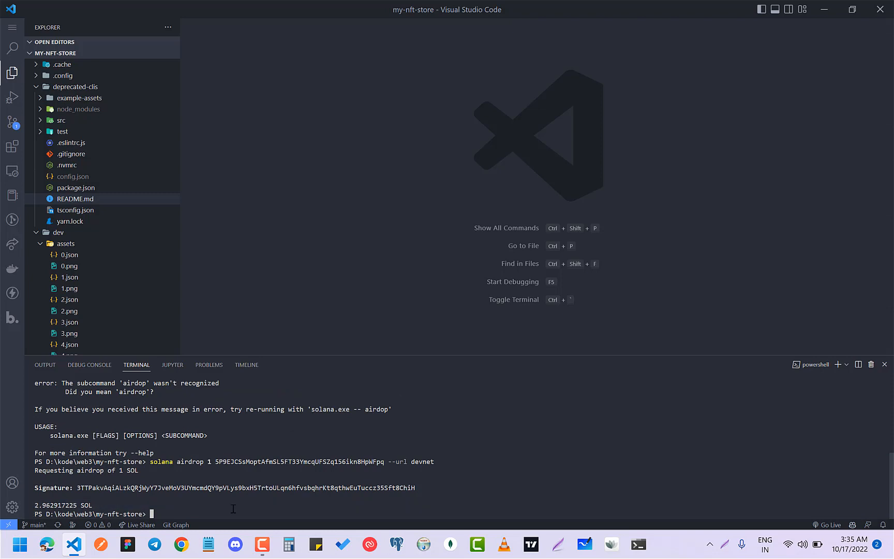
pyautogui.write('solana airdrop 1 5P9EJCSsMoptAfmSL5FT33YmcqUFSZq156ikn8HpWFpq --url devnet')
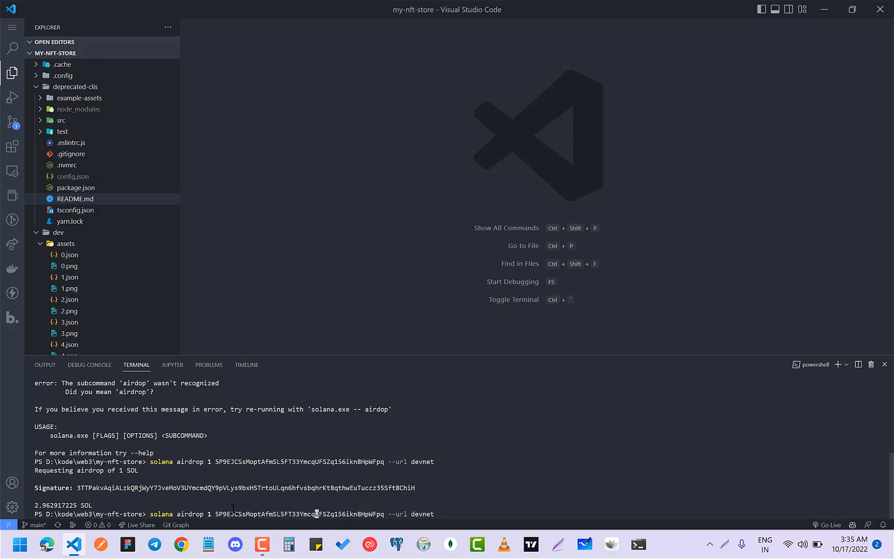